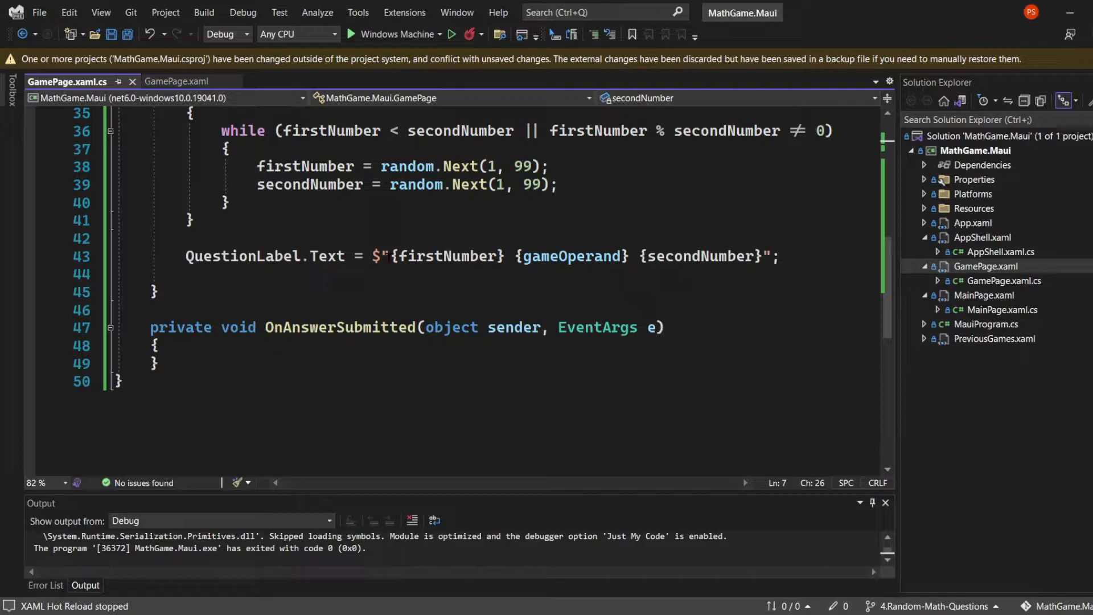
Step: Parse AnswerEntry.Text into answer, save, then add isCorrect = false and a switch on GameType
{"action": "type", "text": "var answer = Int32.Parse(AnswerEntry.Text);"}
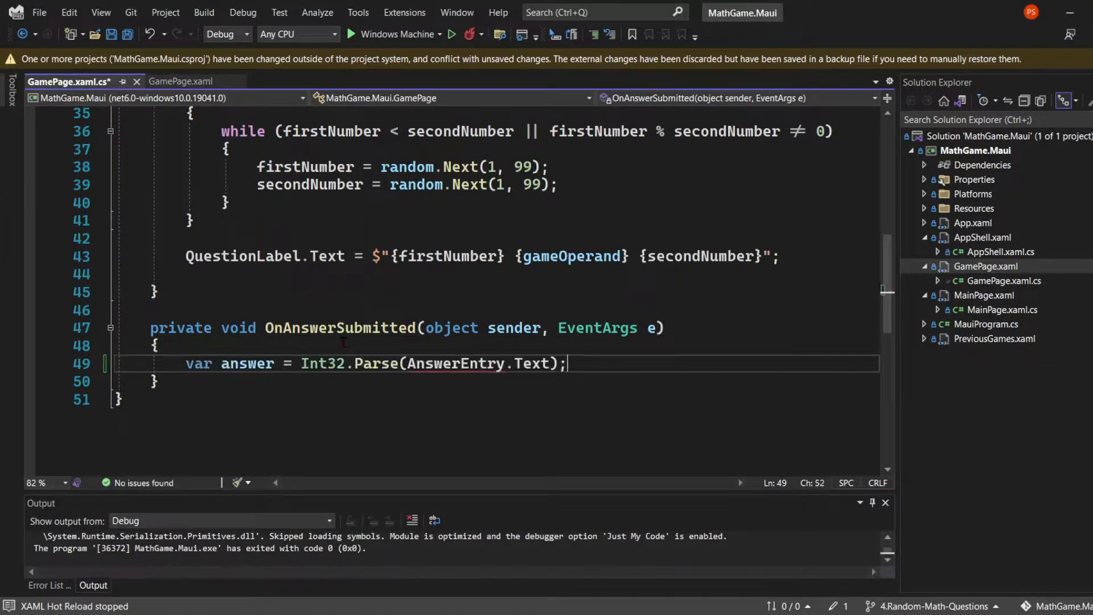
{"action": "left_click", "coordinate": [178, 81]}
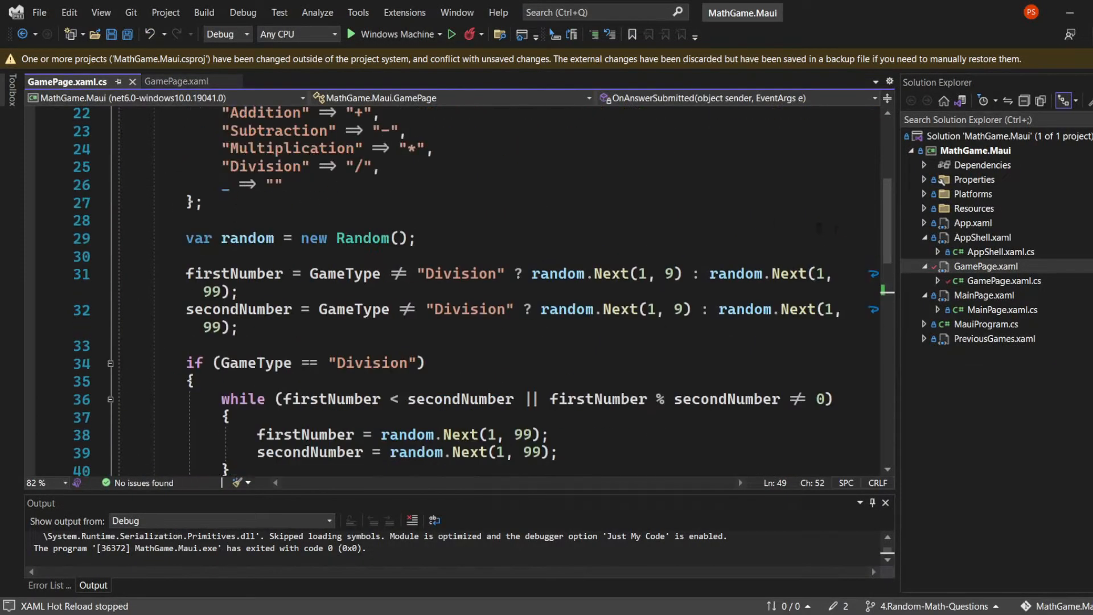
{"action": "scroll", "scroll_direction": "down", "scroll_amount": 3}
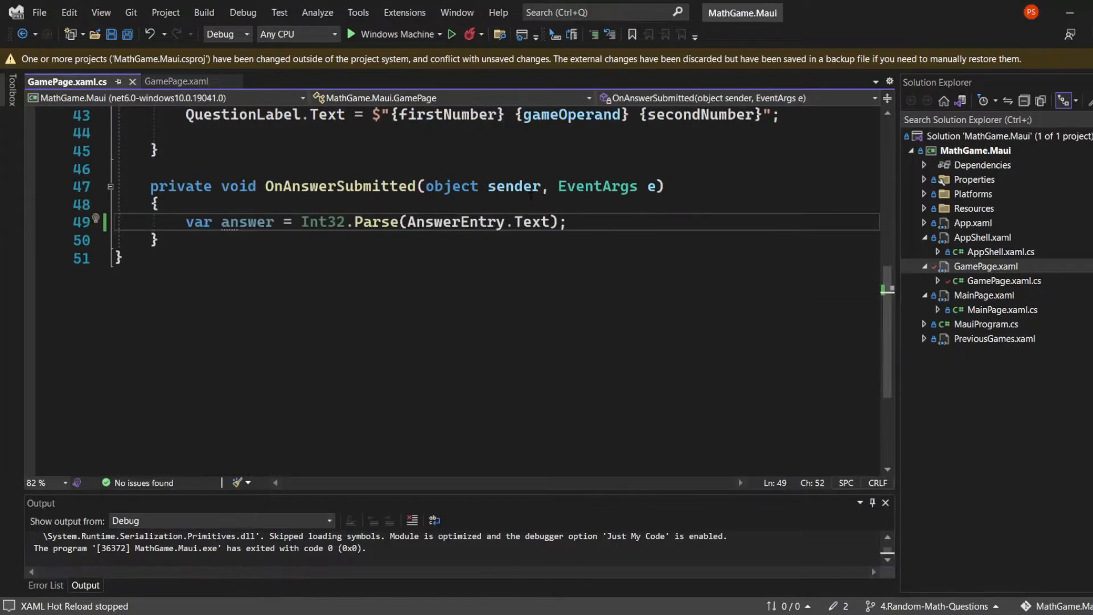
{"action": "type", "text": "var isCorrect = false;"}
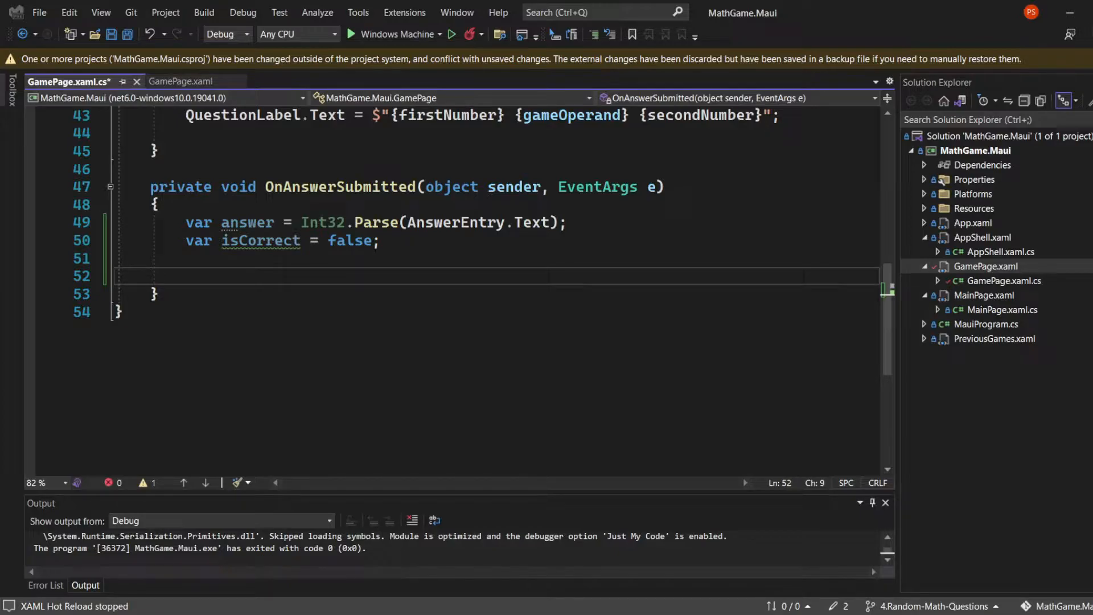
{"action": "type", "text": "switch (GameType)"}
{"action": "type", "text": "isCorrect = answer == firstNumber + secondNumber;"}
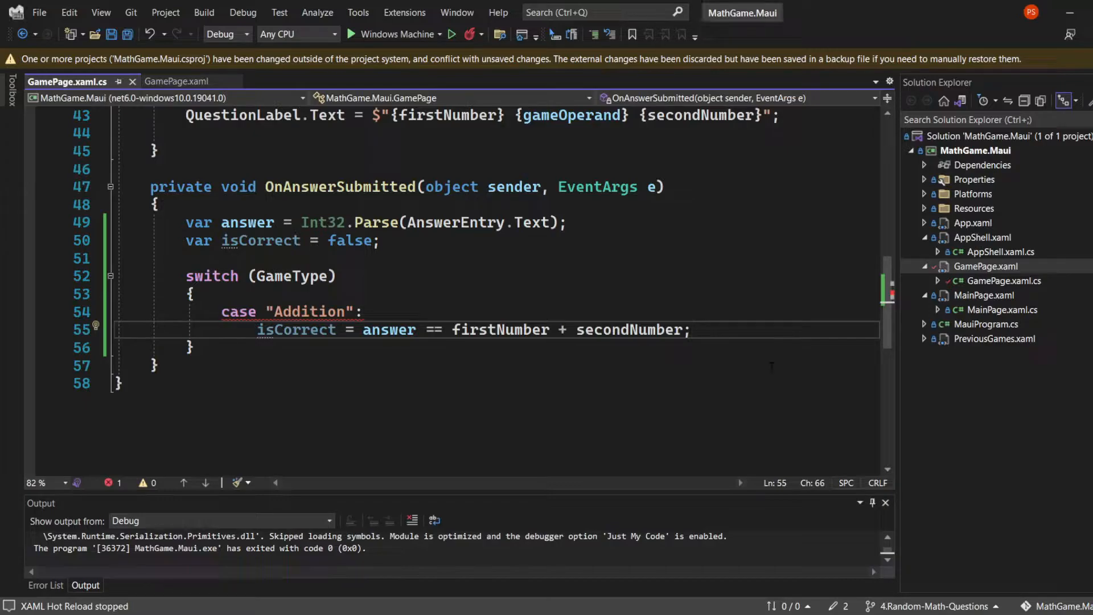
Step: In the Addition case, call ProcessAnswer(isCorrect) and end the case with break
{"action": "type", "text": "ProcessAnswer(isCorrect);"}
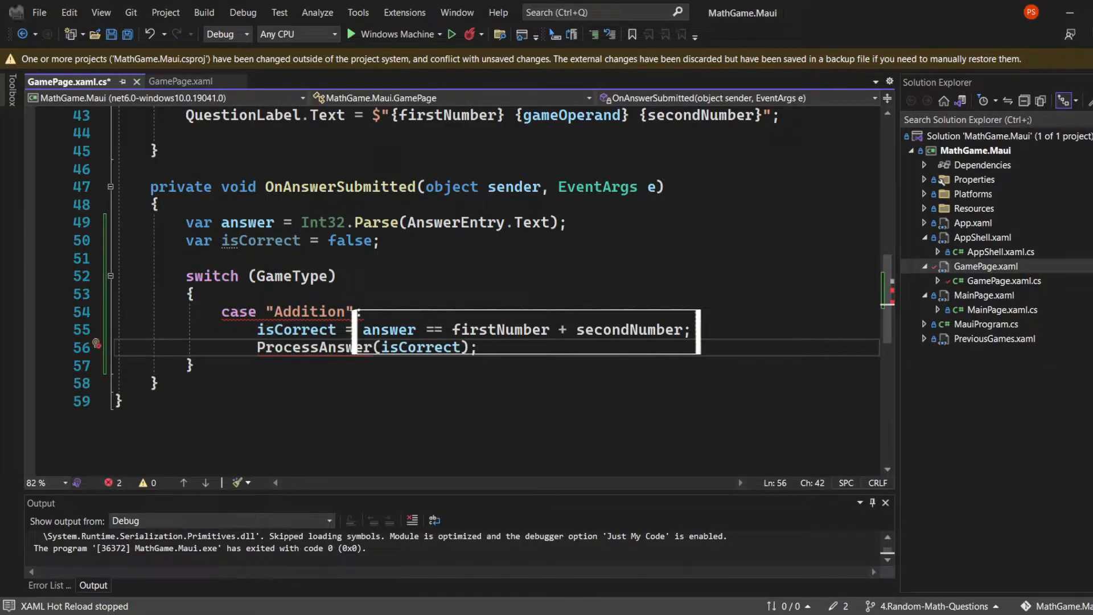
{"action": "type", "text": "break;"}
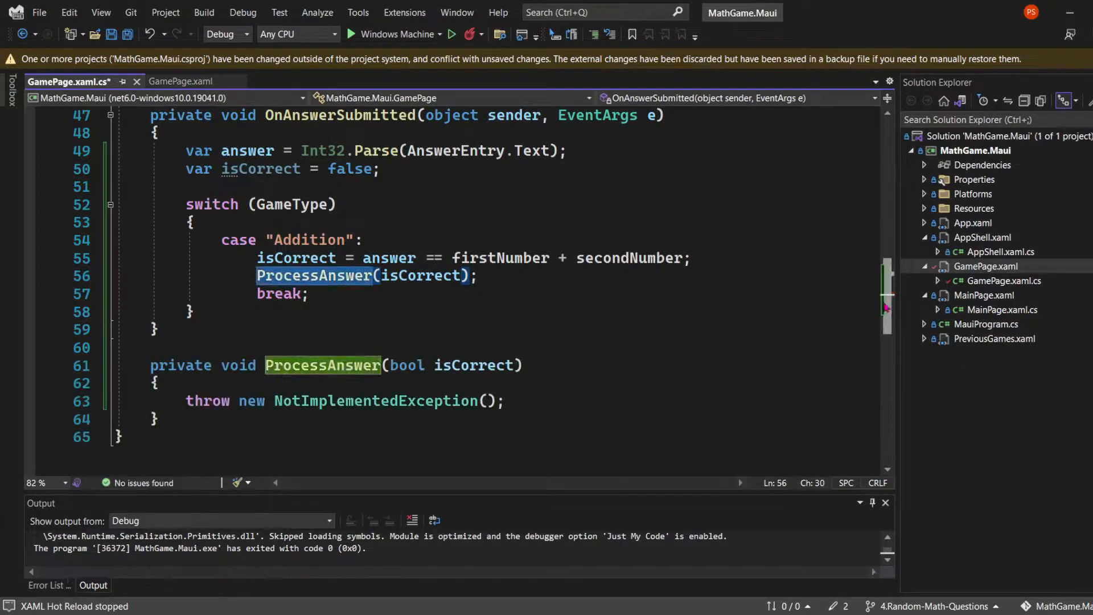
Step: Make ProcessAnswer add 1 to score when correct and set AnswerLabel.Text to Correct! or Incorrect
{"action": "scroll", "scroll_direction": "down", "scroll_amount": 3}
{"action": "type", "text": "if (isCorrect"}
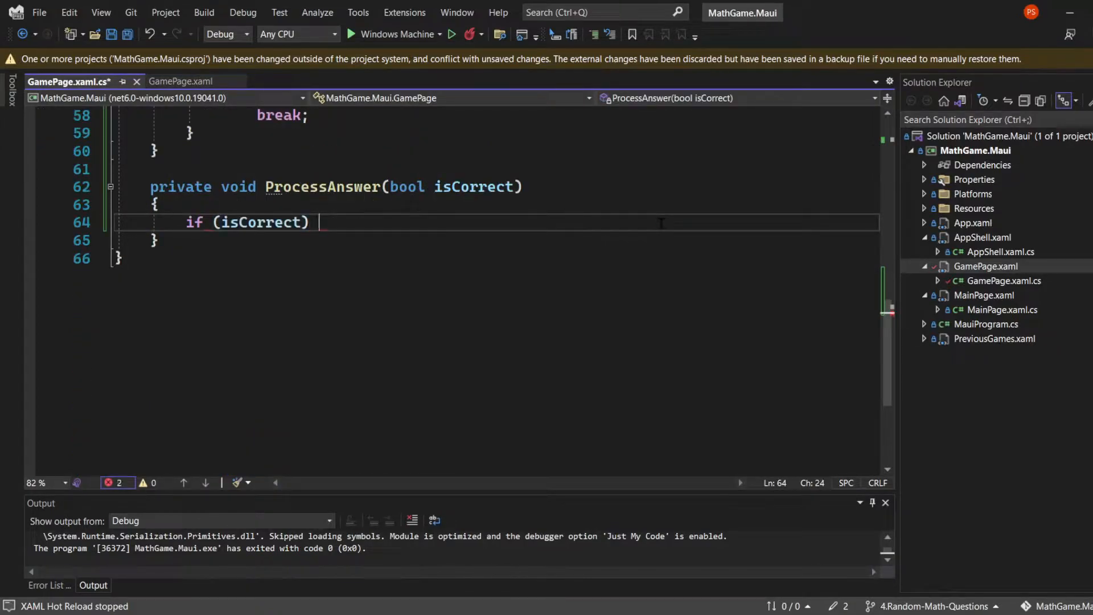
{"action": "type", "text": "score = +"}
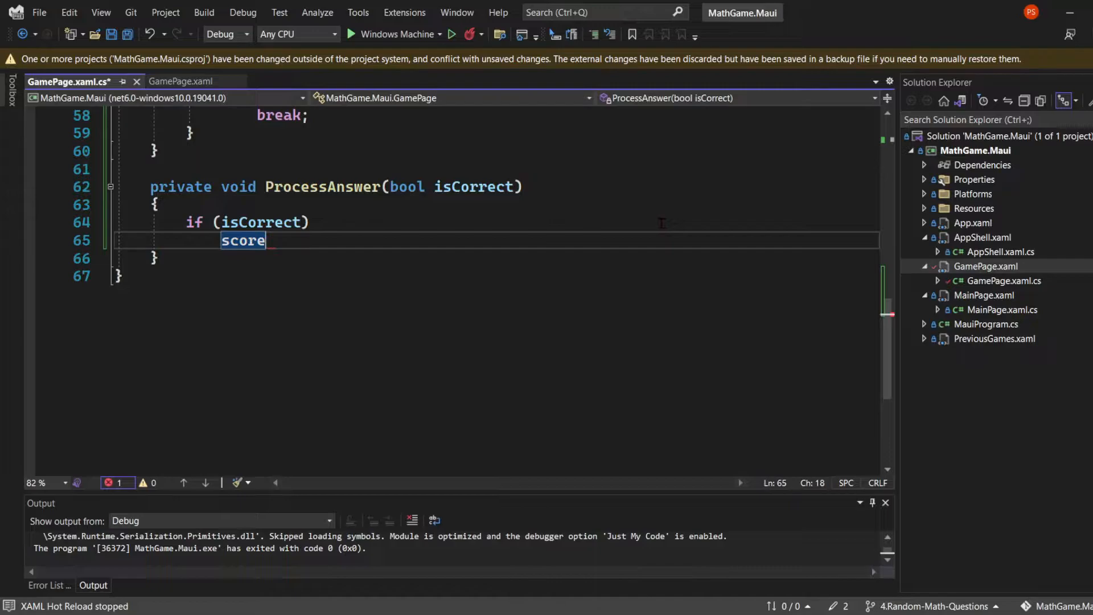
{"action": "type", "text": "+= 1;"}
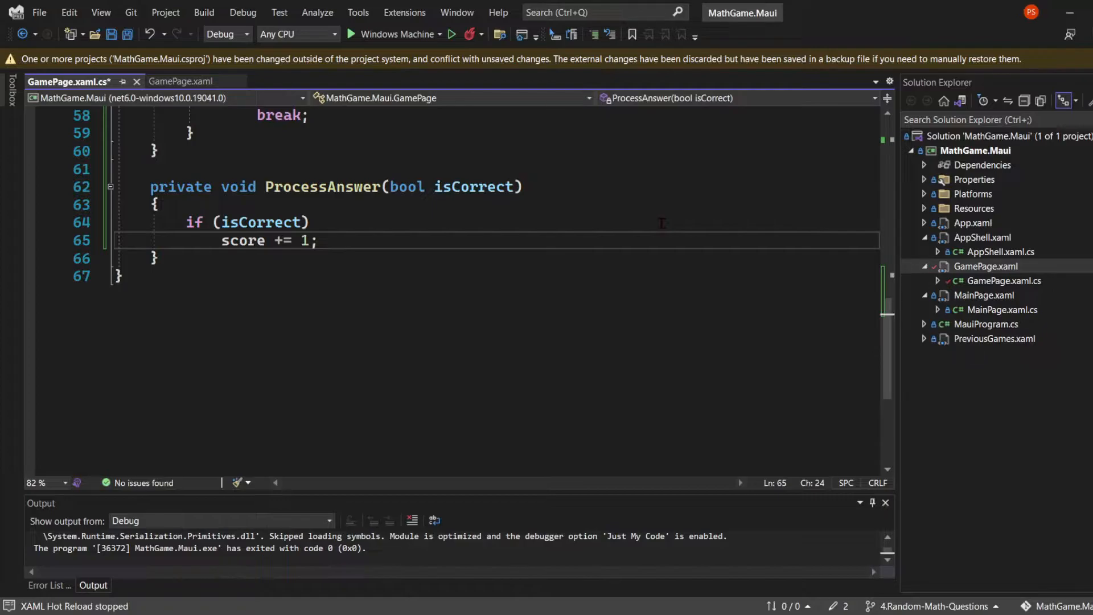
{"action": "type", "text": "AnswerLabel.Text ="}
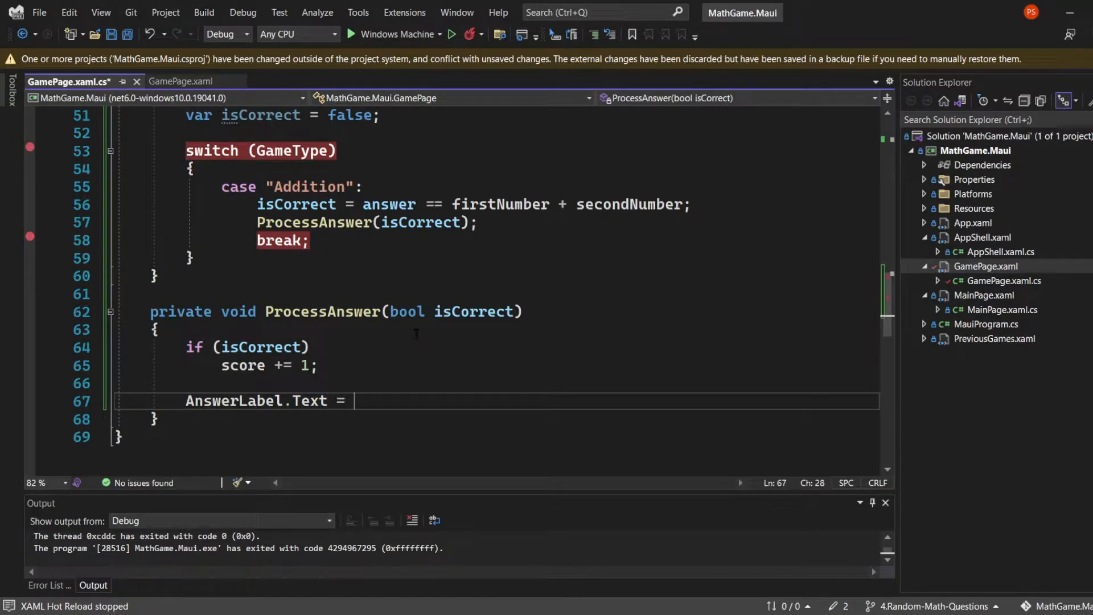
{"action": "type", "text": "isCorrect? \"\""}
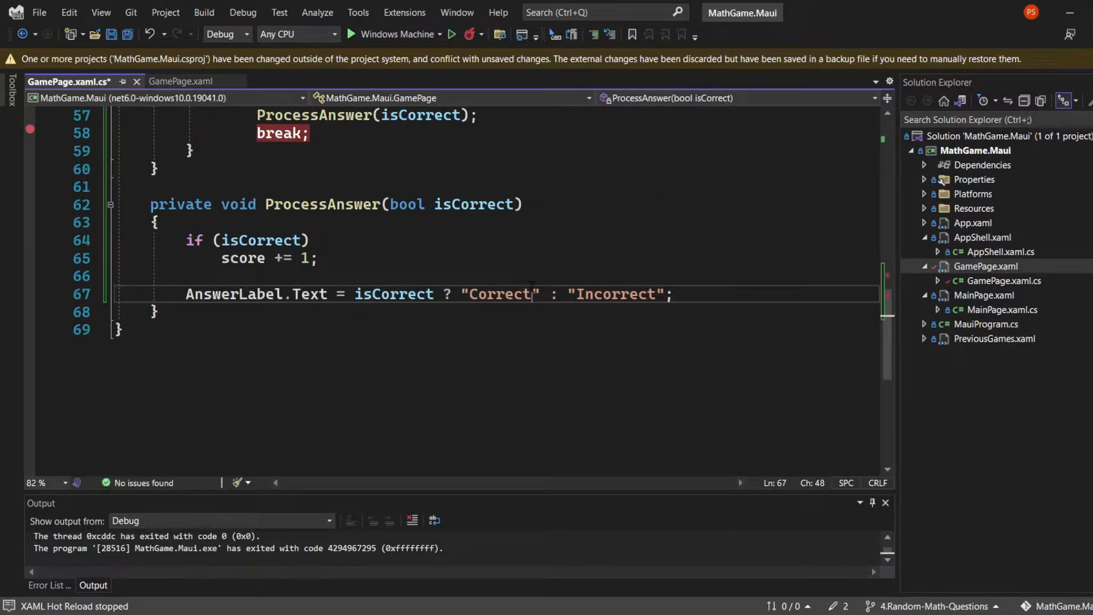
{"action": "type", "text": "!"}
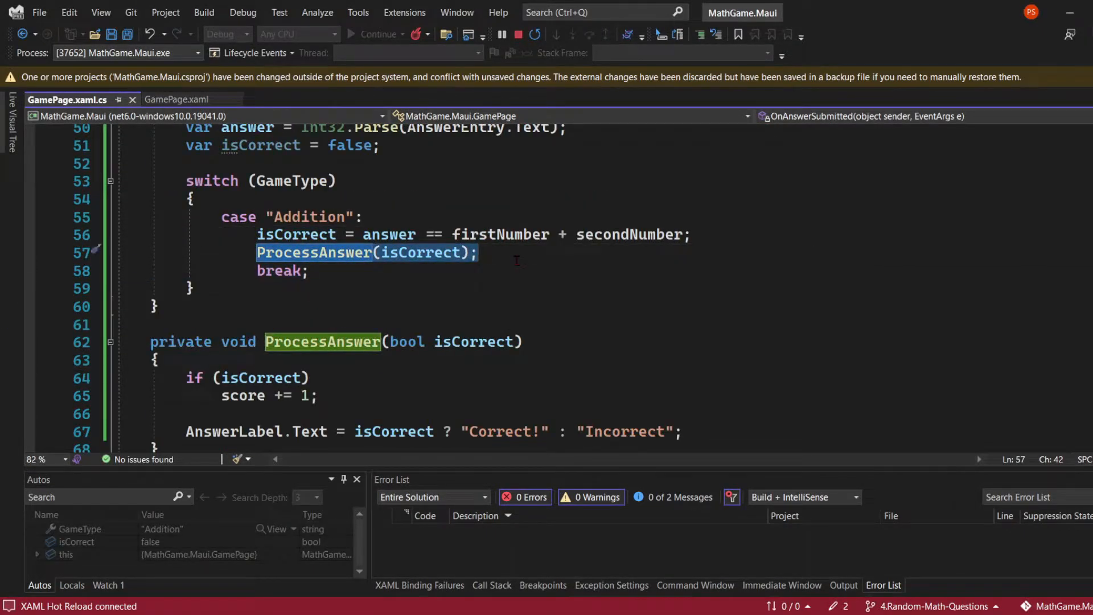
Step: Move the ProcessAnswer(isCorrect) call after the switch and add const int totalQuestions = 2
{"action": "key", "text": "Delete"}
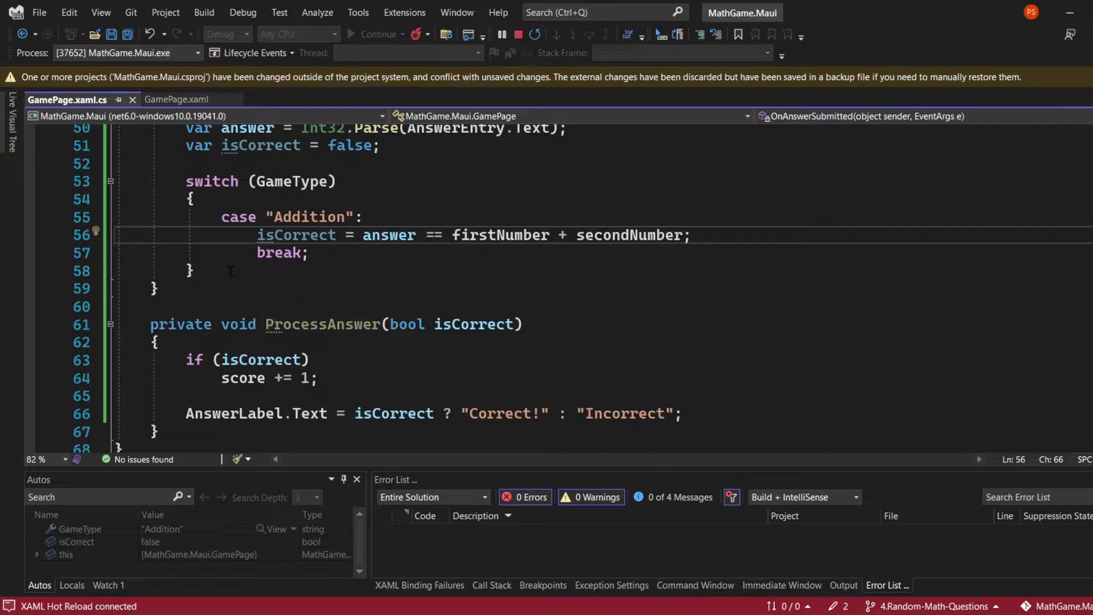
{"action": "type", "text": "ProcessAnswer(isCorrect);"}
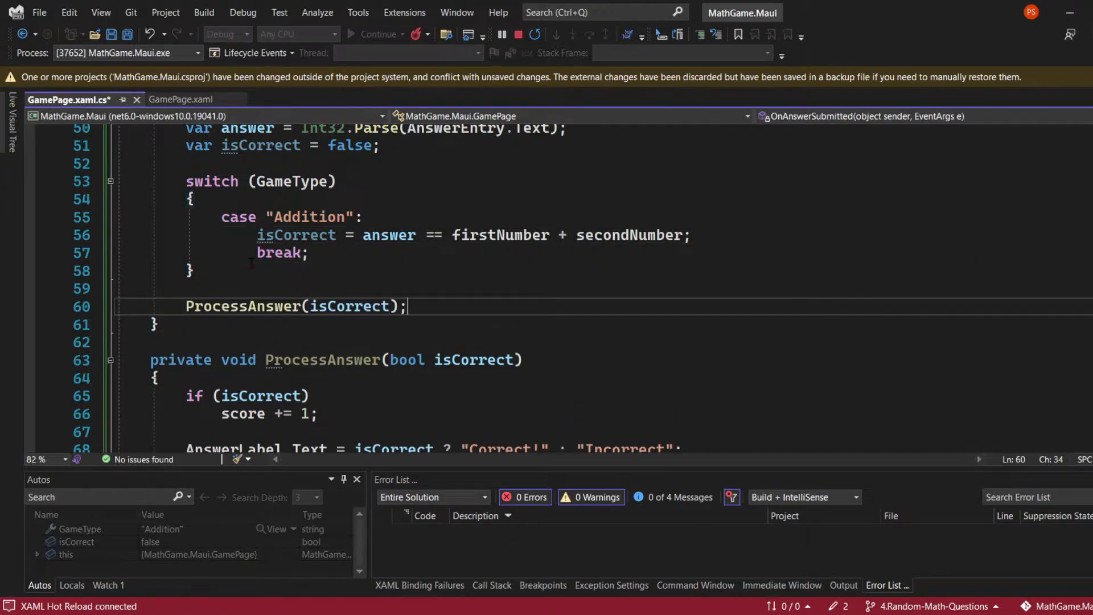
{"action": "left_click_drag", "start_coordinate": [185, 180], "coordinate": [311, 252]}
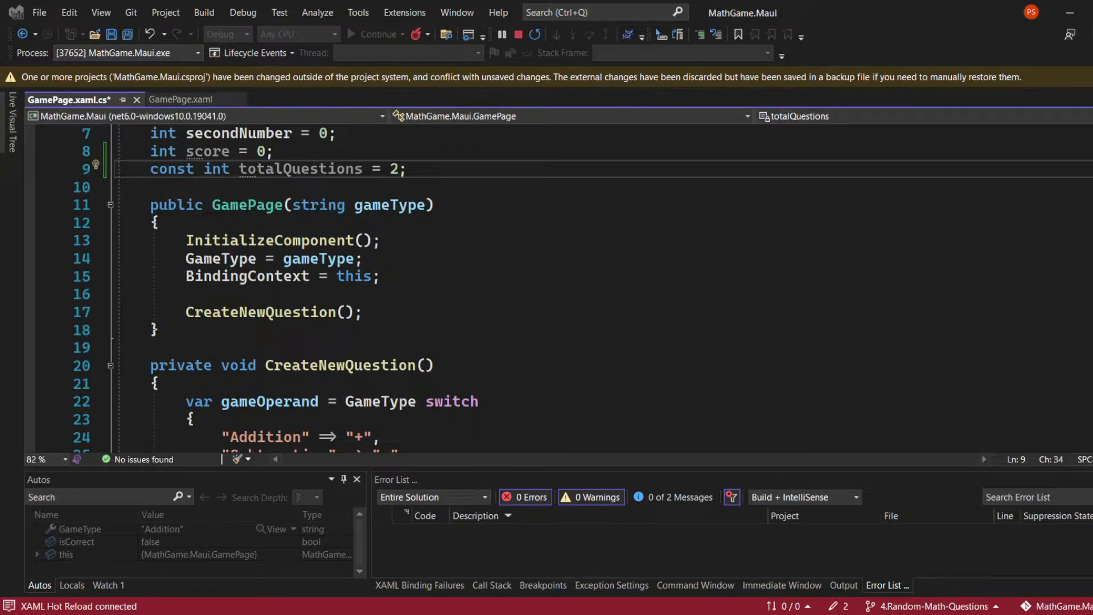
Step: Initialize gamesLeft to totalQuestions, decrement it, clear AnswerEntry.Text, and generate the GameOver stub
{"action": "type", "text": "int gamesLeft = totalQuestions;"}
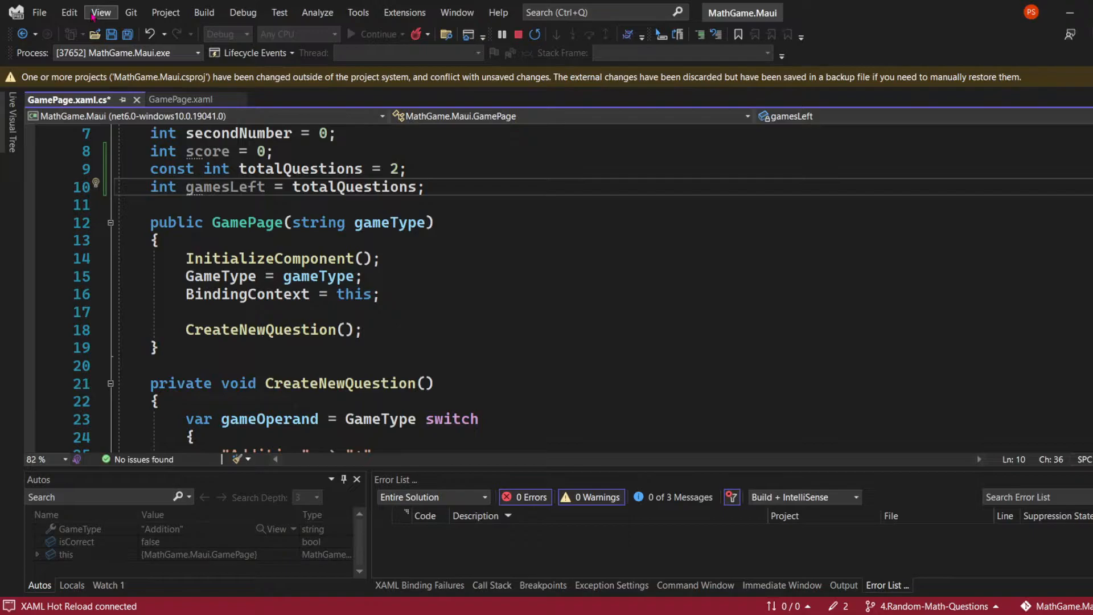
{"action": "scroll", "scroll_direction": "down", "scroll_amount": 3}
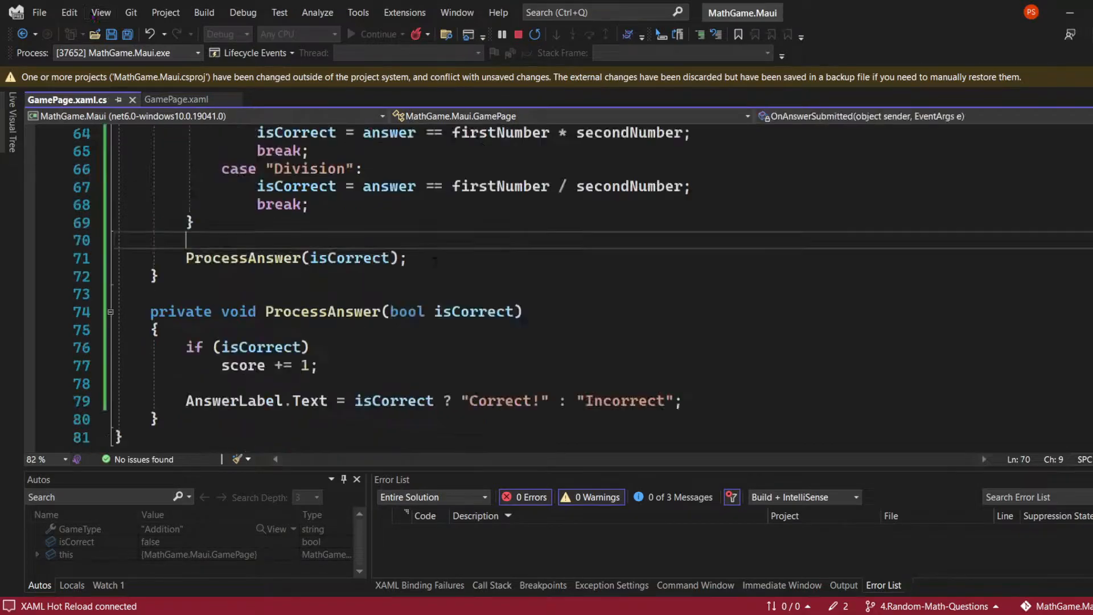
{"action": "type", "text": "gamesLeft--;"}
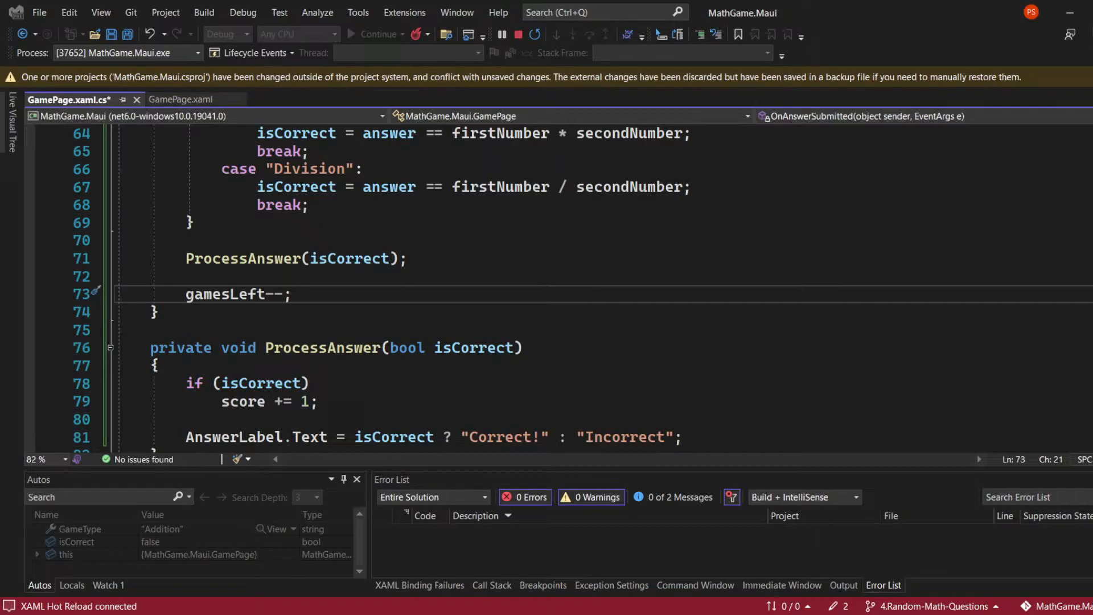
{"action": "type", "text": "AnswerEntry.Text = \"\";"}
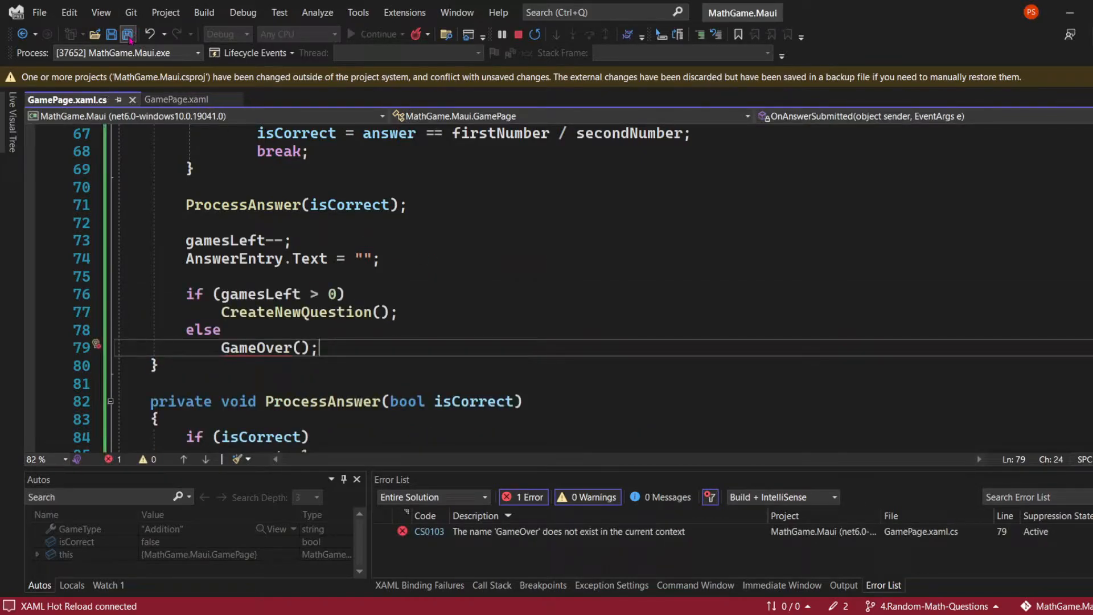
{"action": "double_click", "coordinate": [257, 294]}
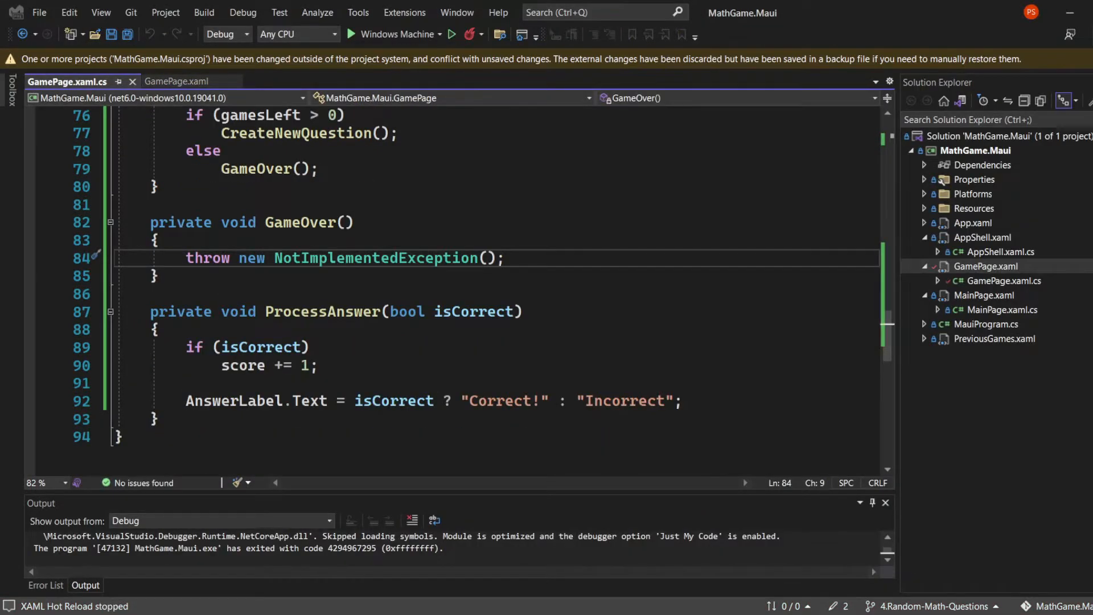
Step: Set GameOverLabel.Text to "Game over! Your got {score} out of {totalQuestions} right" and run the app
{"action": "type", "text": "GameOverLabel.Text = $\"Game over! Your got {score} out of {totalQuestions} right\";"}
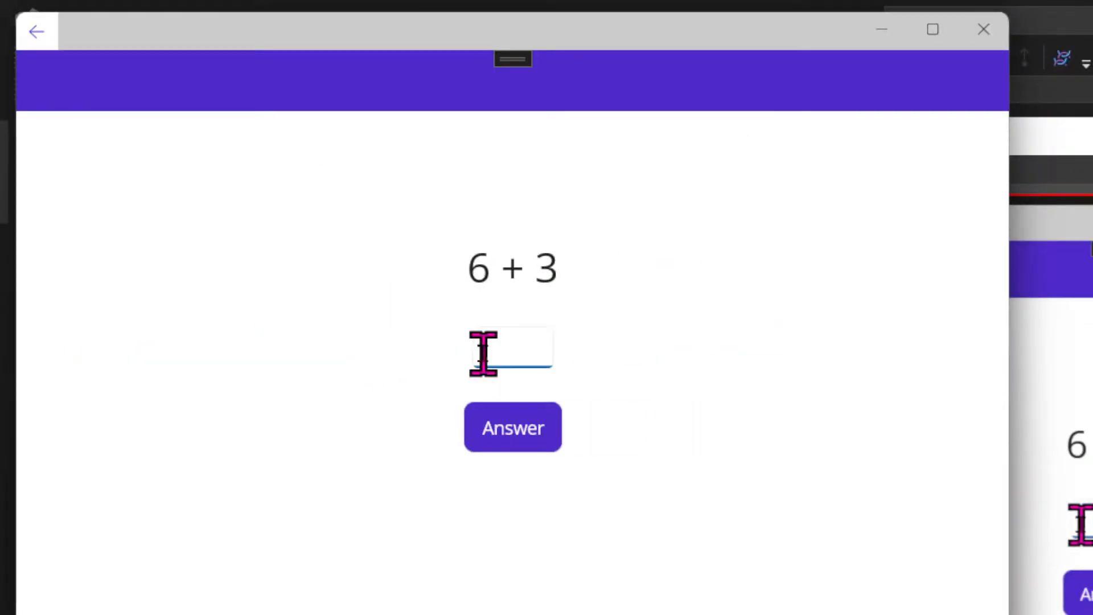
Step: Submit answers in the running MathGame until the game over message shows 2 out of 2 right
{"action": "left_click", "coordinate": [512, 426]}
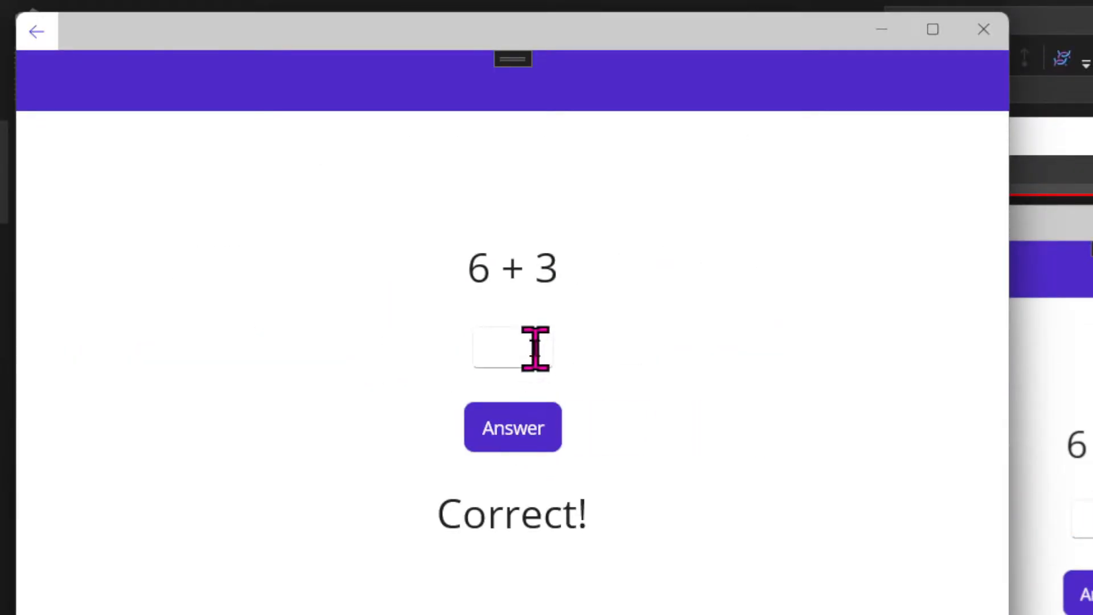
{"action": "left_click", "coordinate": [513, 428]}
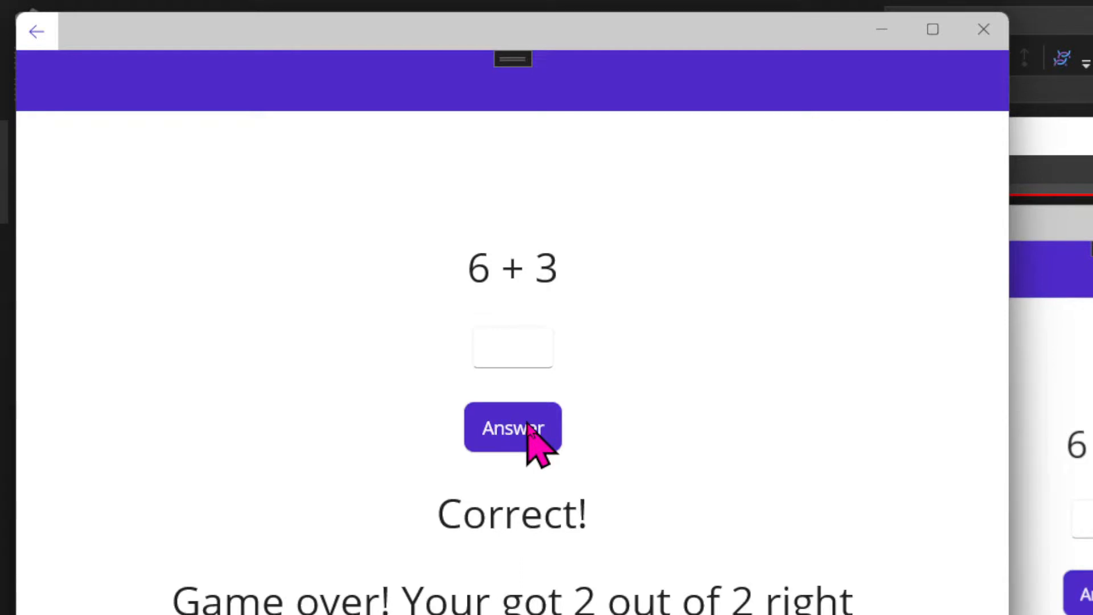
{"action": "left_click", "coordinate": [512, 429]}
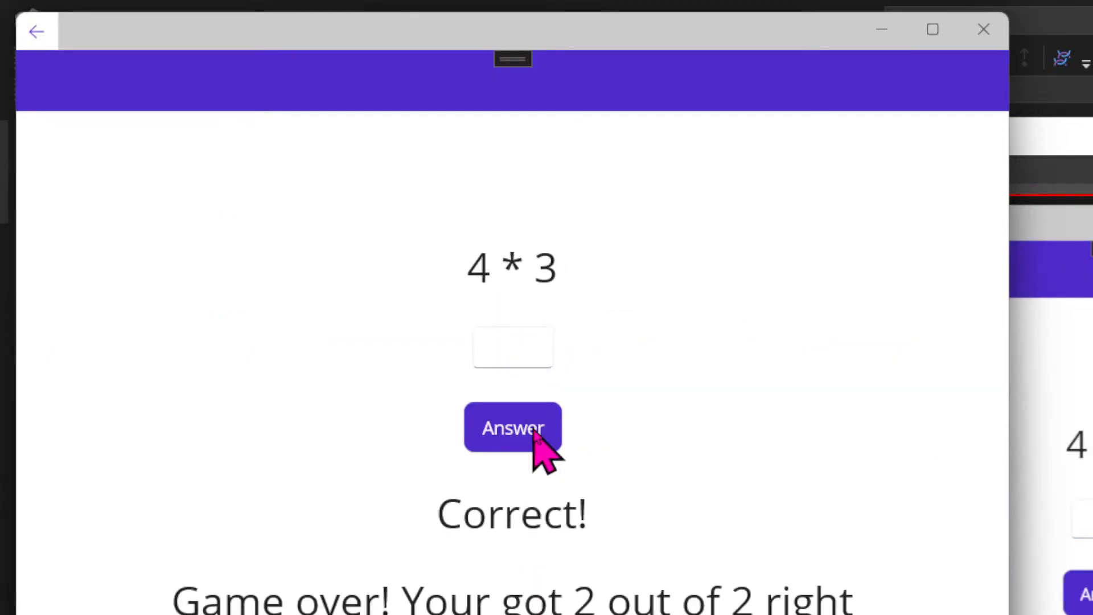
{"action": "mouse_move", "coordinate": [808, 502]}
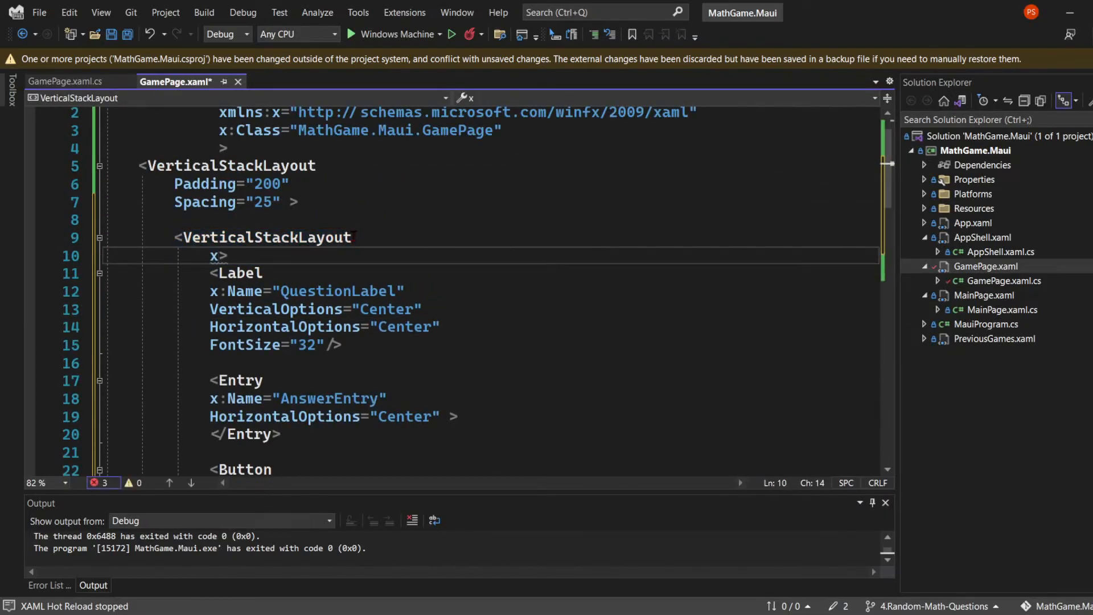
Step: Name the inner layout QuestionArea, and add GameOverLabel plus a hidden BackToMenuBtn wired to OnBackToMenu
{"action": "type", "text": ":Name=\"QuestionArea\""}
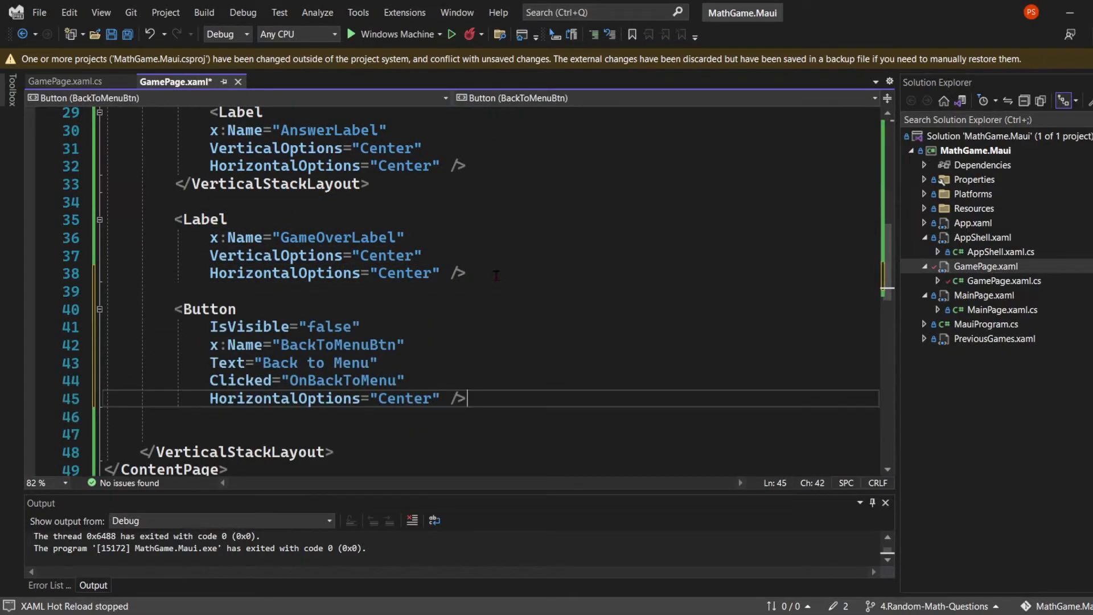
{"action": "scroll", "scroll_direction": "down", "scroll_amount": 3}
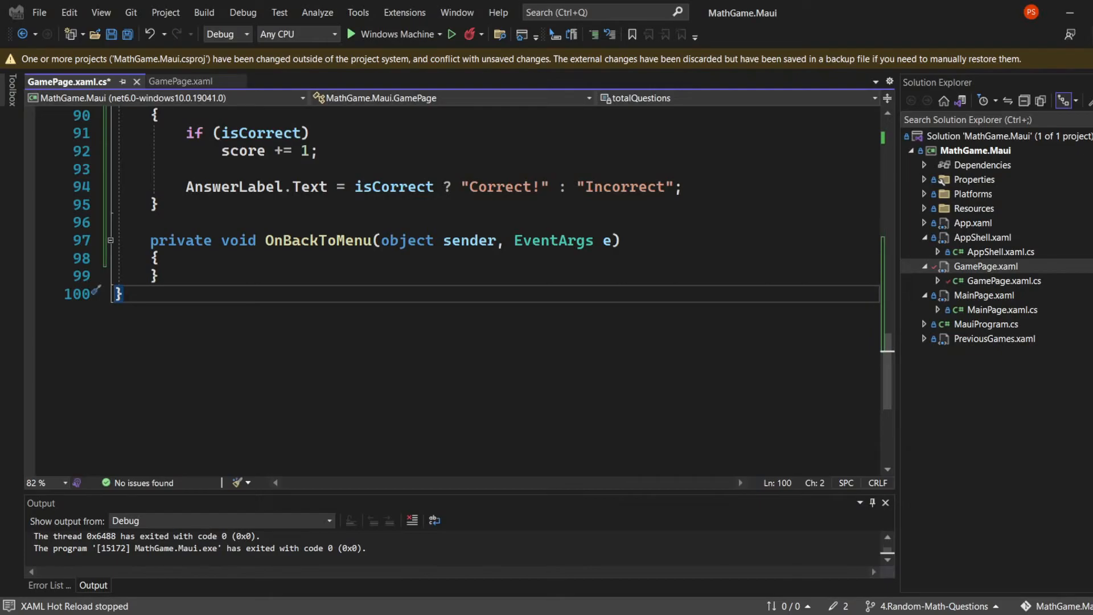
Step: Make OnBackToMenu navigate with Navigation.PushAsync(new MainPage())
{"action": "type", "text": "Navigation.PushAsync(new MainPage());"}
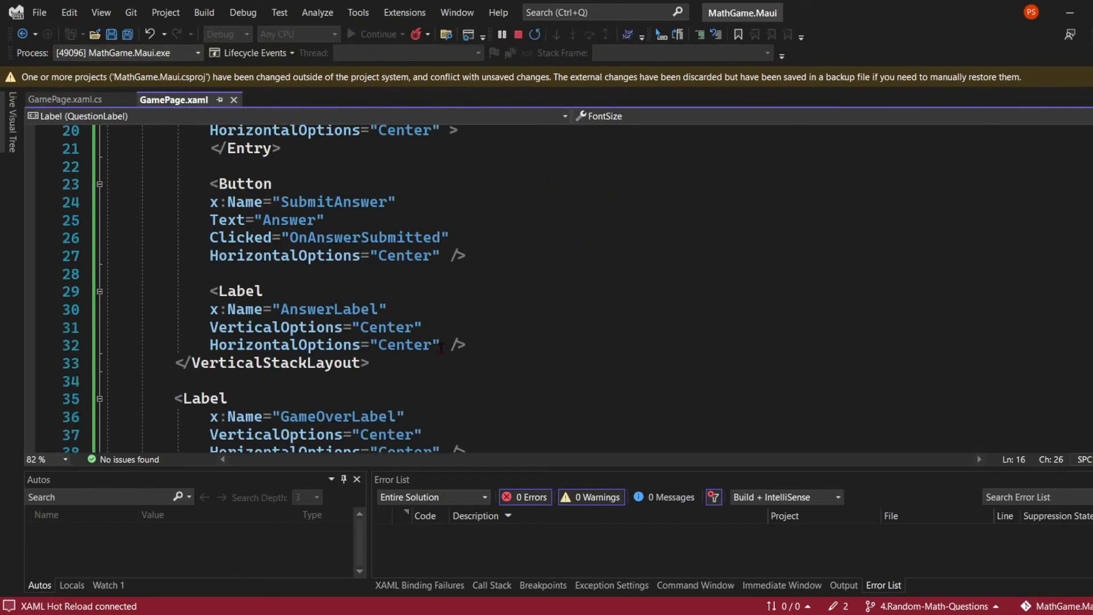
Step: Give AnswerLabel FontSize 32, hot reload the change, and add Spacing="25" to the layout
{"action": "type", "text": "FontSize=\"32\"/>"}
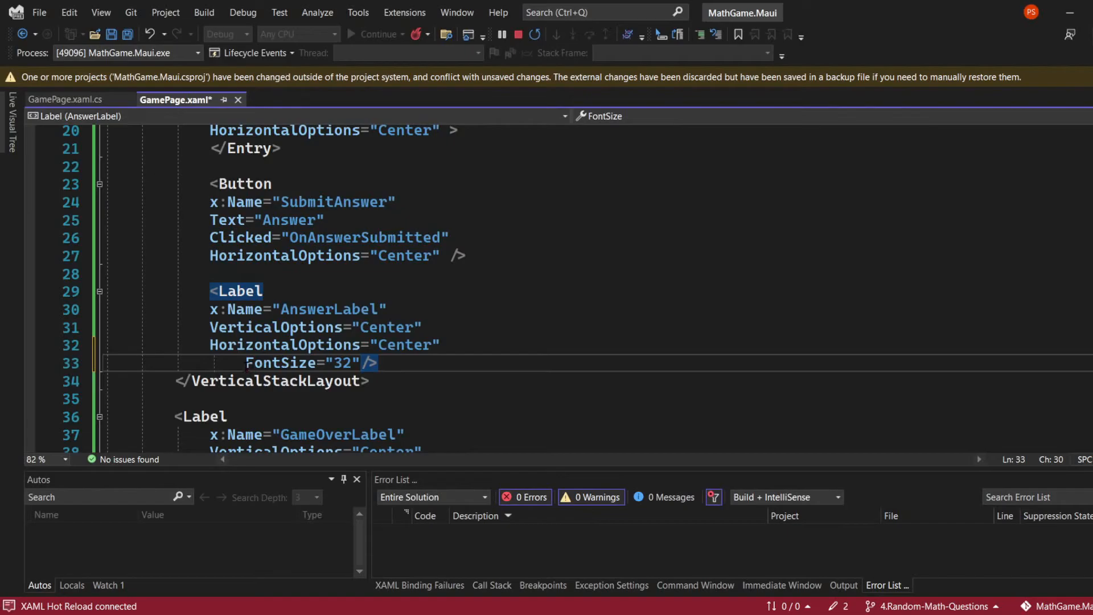
{"action": "key", "text": "enter"}
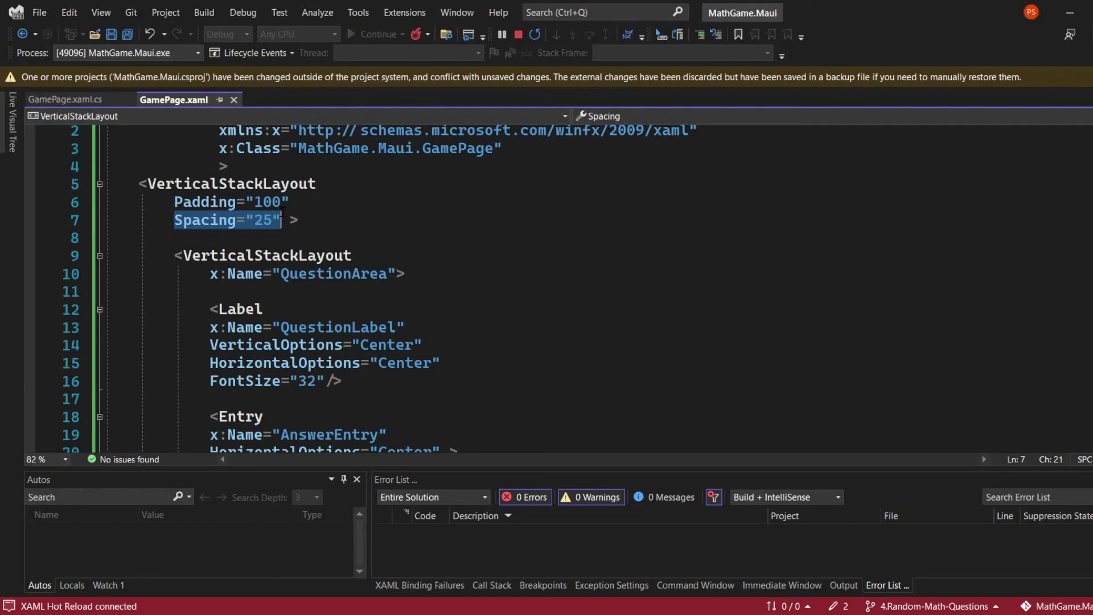
{"action": "type", "text": "Spacing=\"25\""}
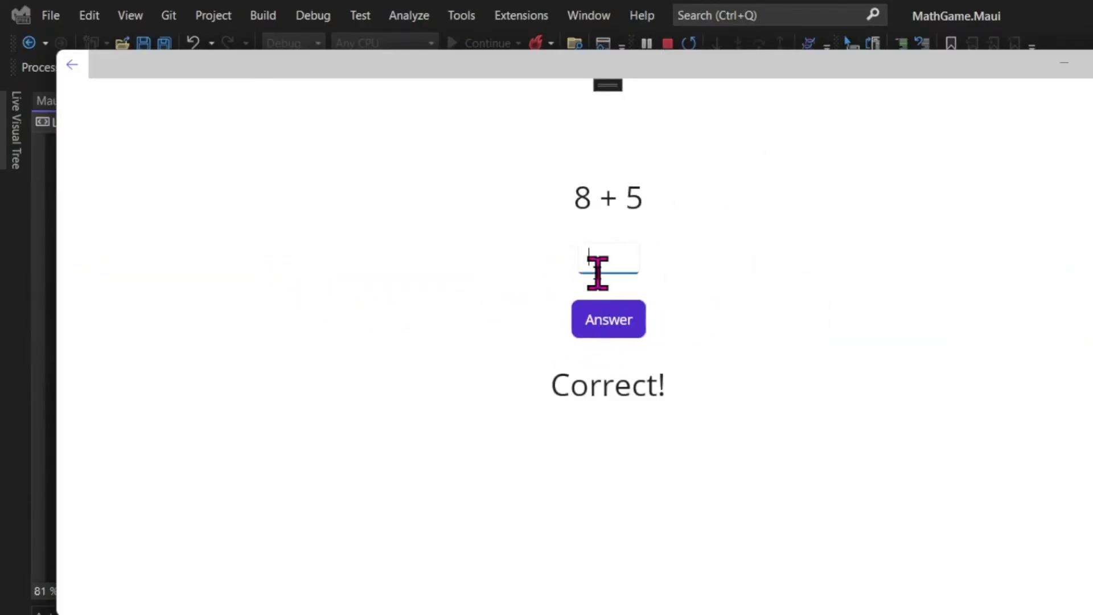
Step: Submit the final answer to reach game over (2 out of 2 right), then return to the main menu
{"action": "left_click", "coordinate": [609, 319]}
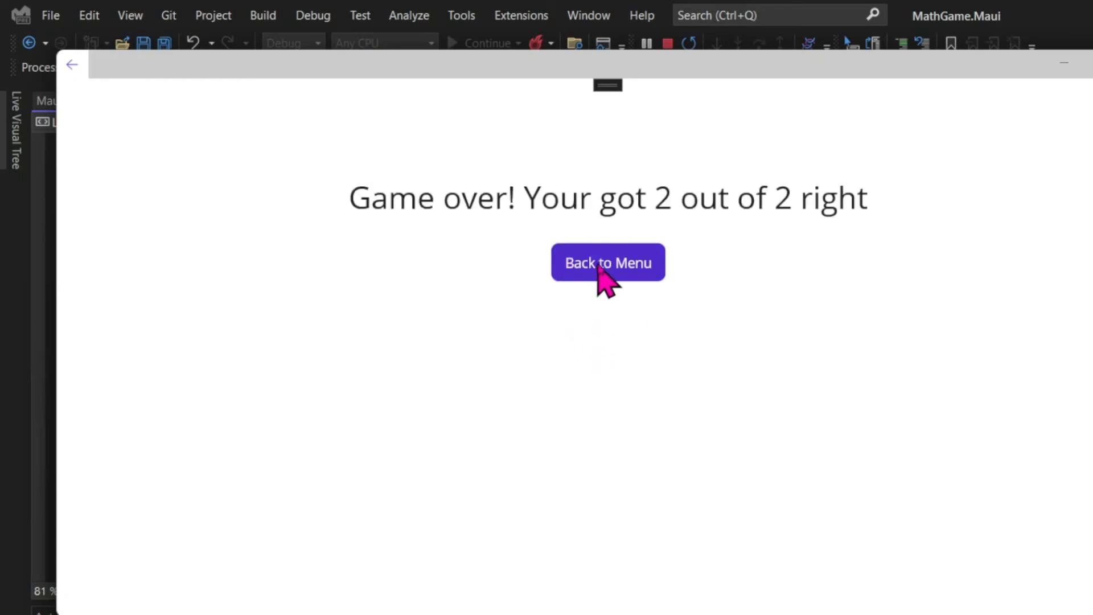
{"action": "left_click", "coordinate": [608, 262]}
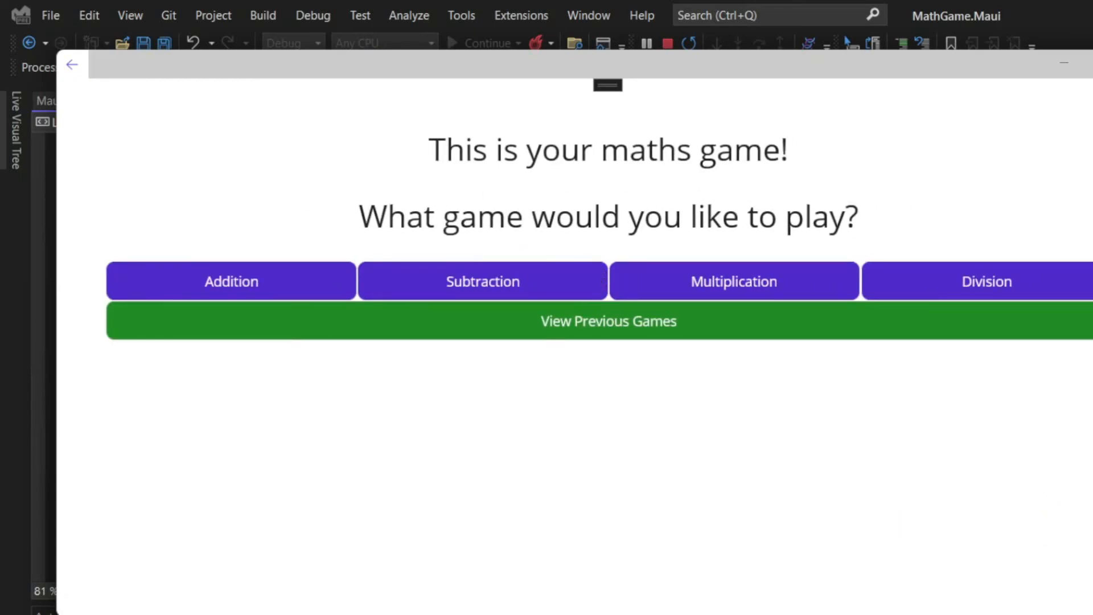